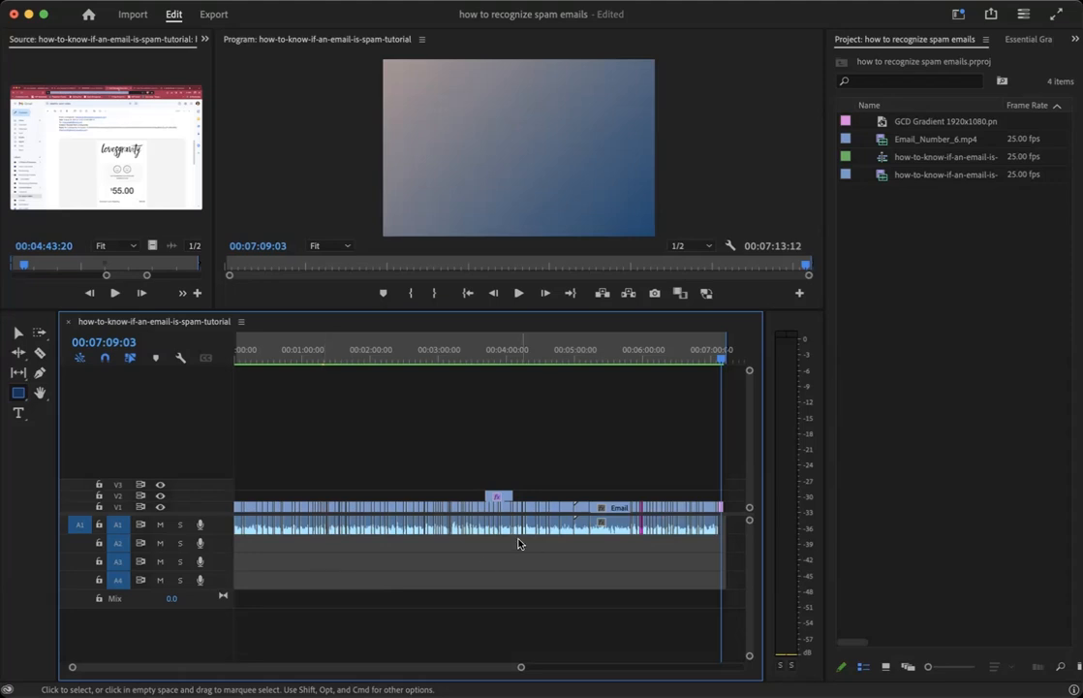
pyautogui.moveTo(735, 550)
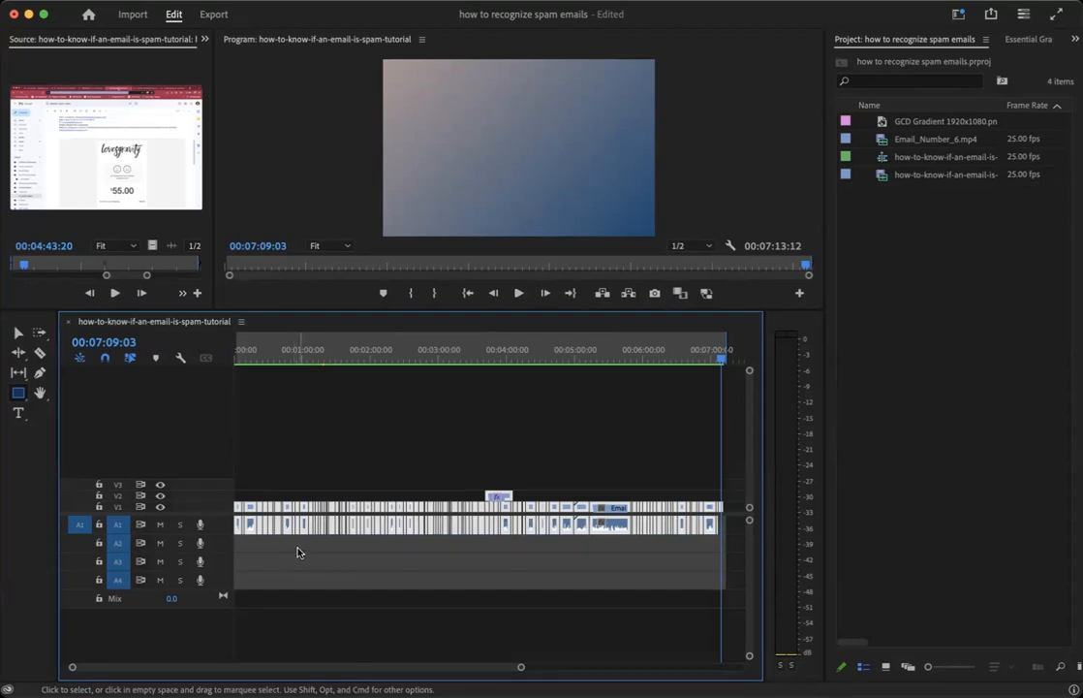
pyautogui.moveTo(376, 569)
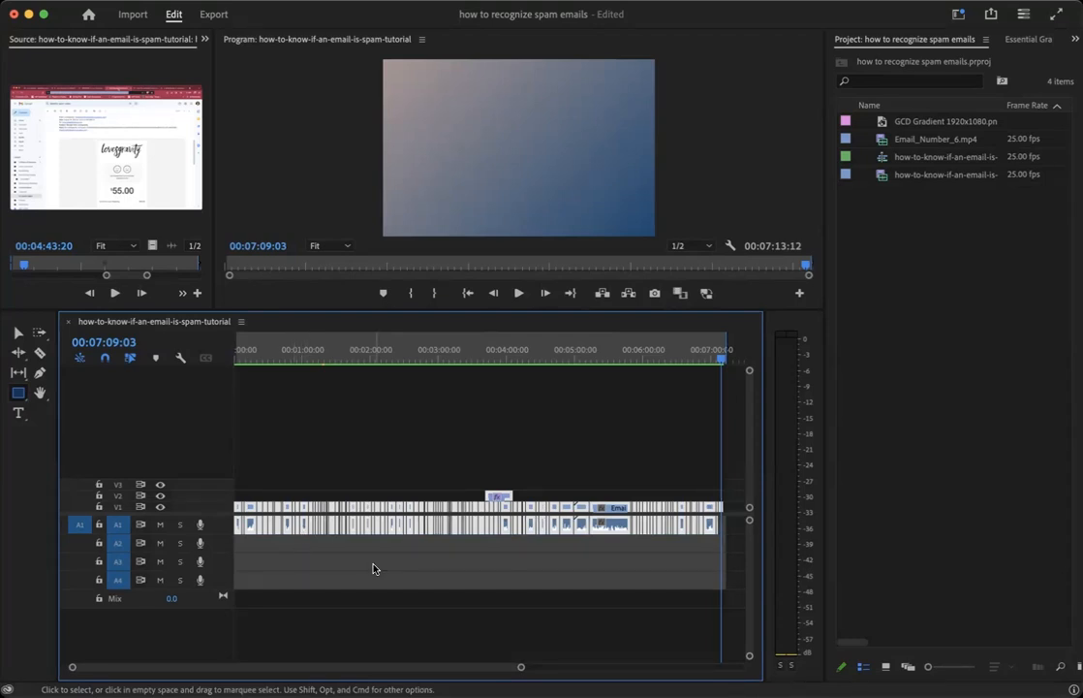
pyautogui.moveTo(368, 556)
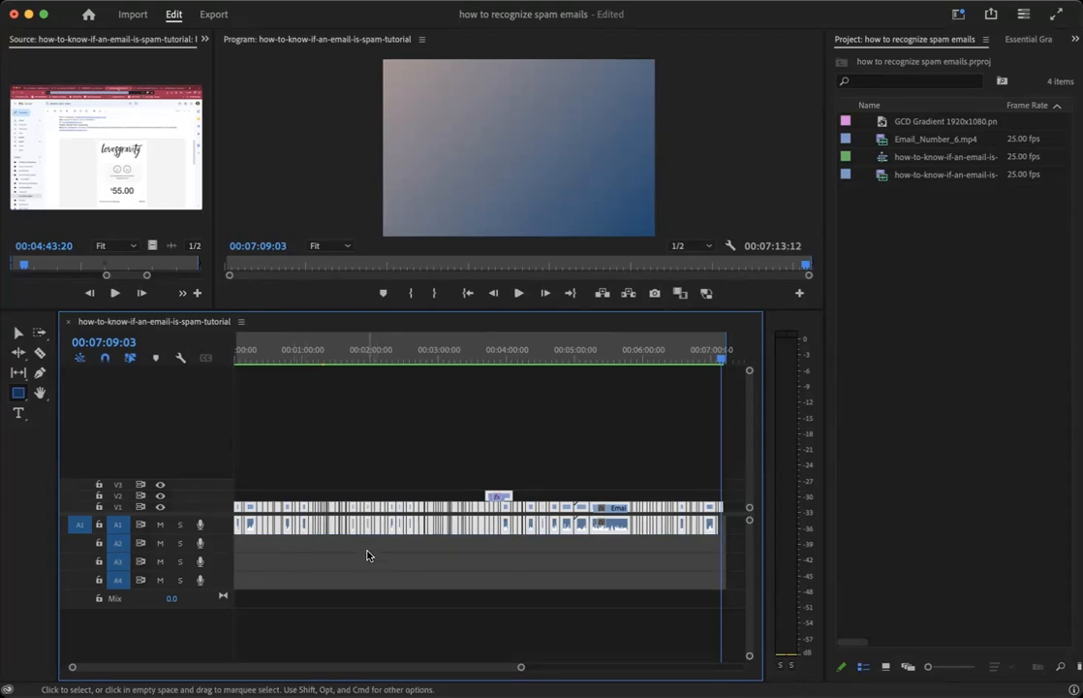
# Unlink the selected clip's original audio from its video via the context menu.
pyautogui.rightClick(339, 527)
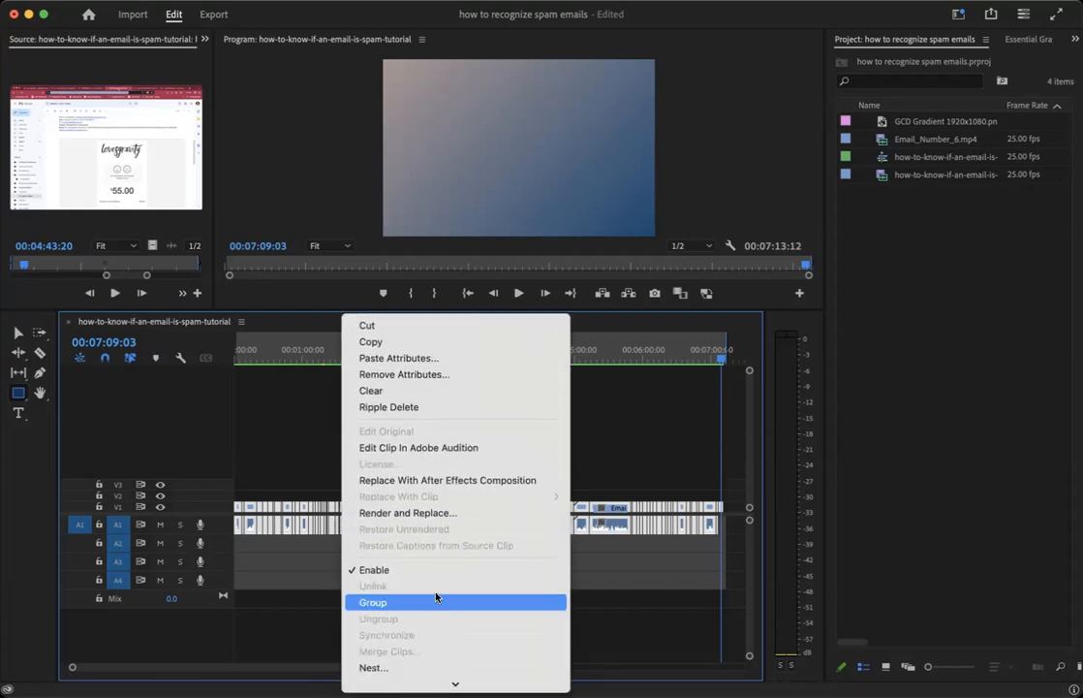
pyautogui.moveTo(655, 591)
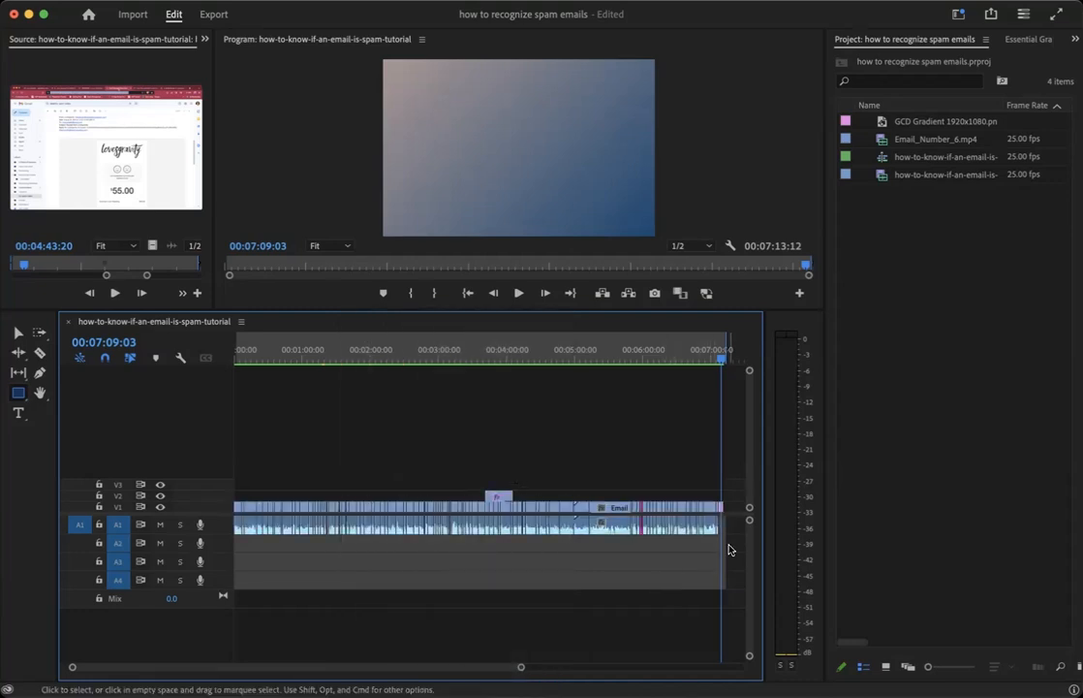
# Select the original audio clip on track A1 by itself.
pyautogui.moveTo(314, 556); pyautogui.dragTo(732, 569)
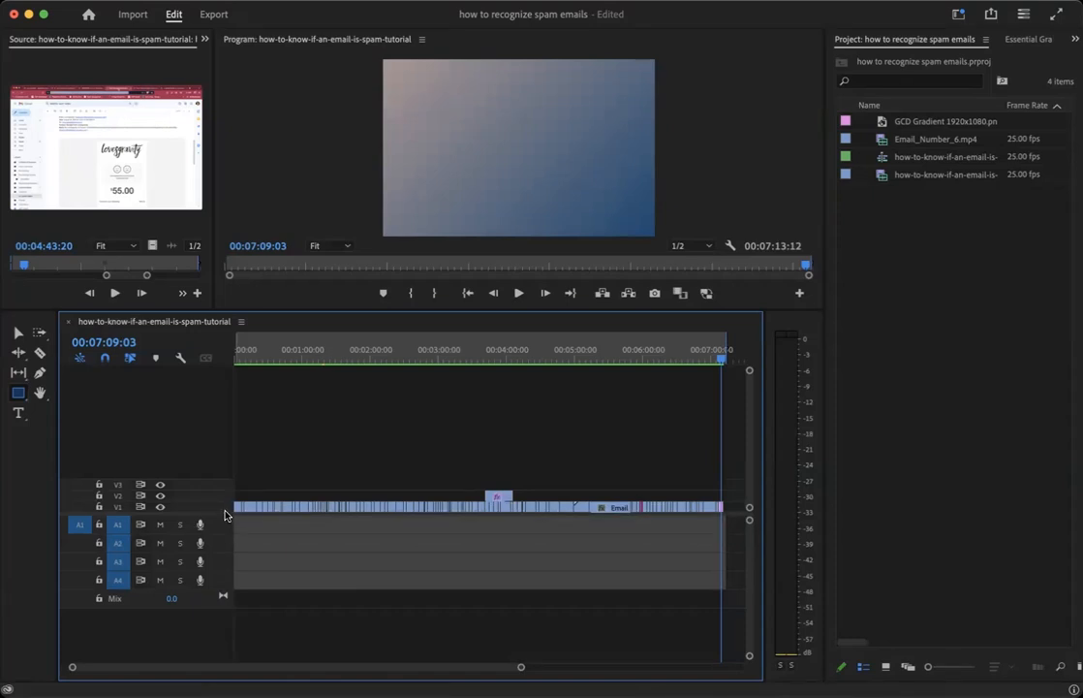
pyautogui.moveTo(891, 174)
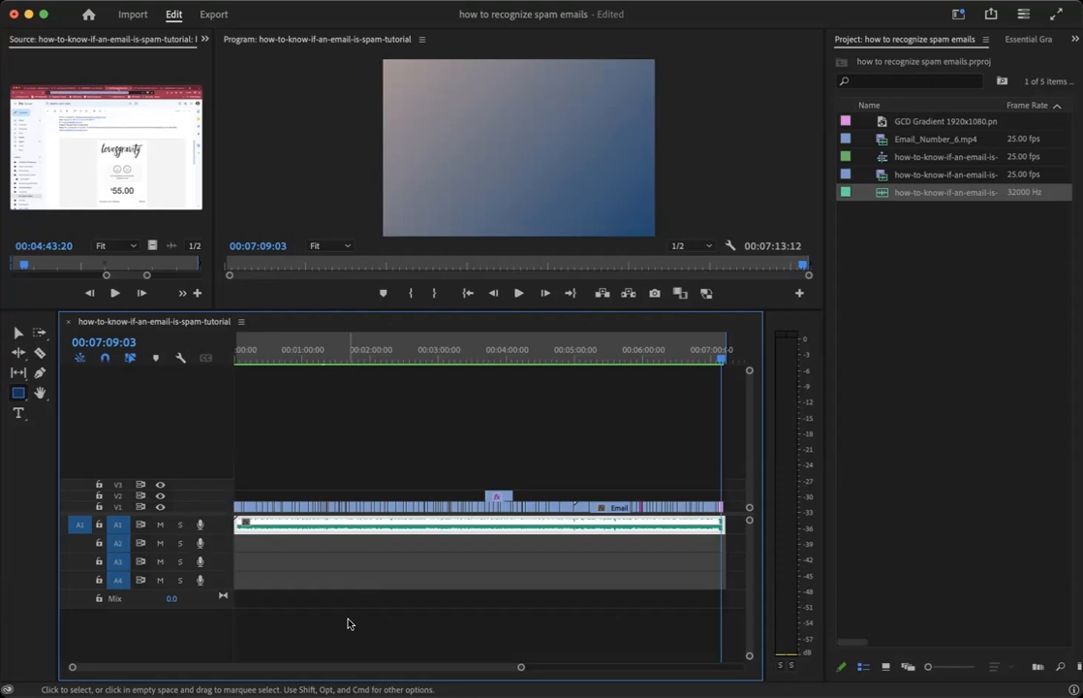
pyautogui.moveTo(279, 527)
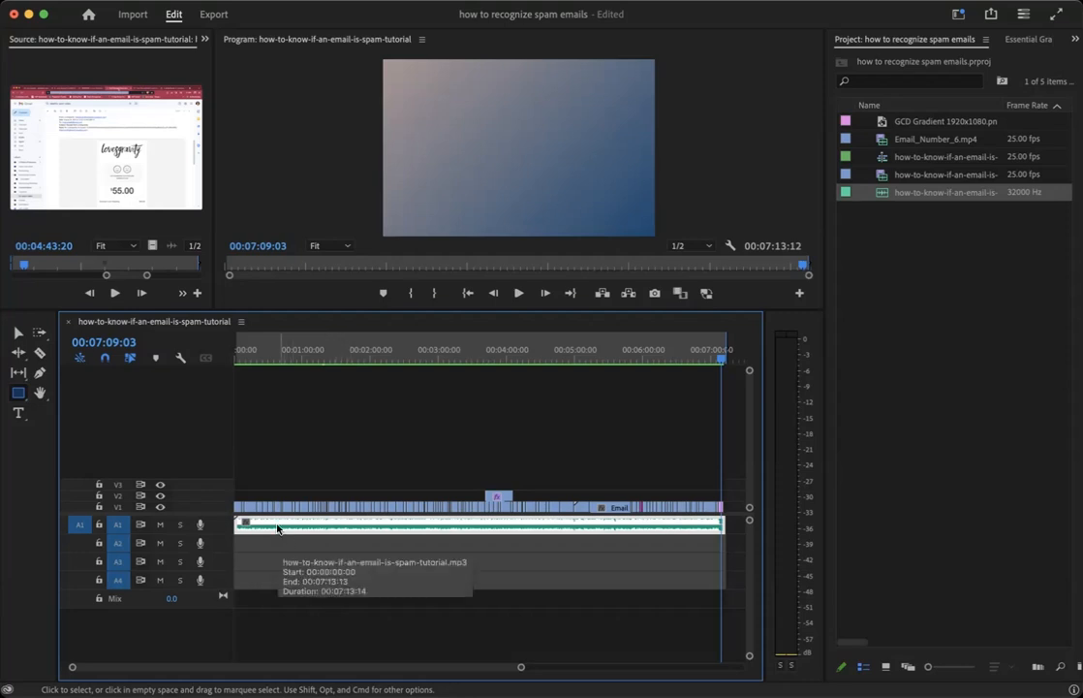
pyautogui.moveTo(299, 465)
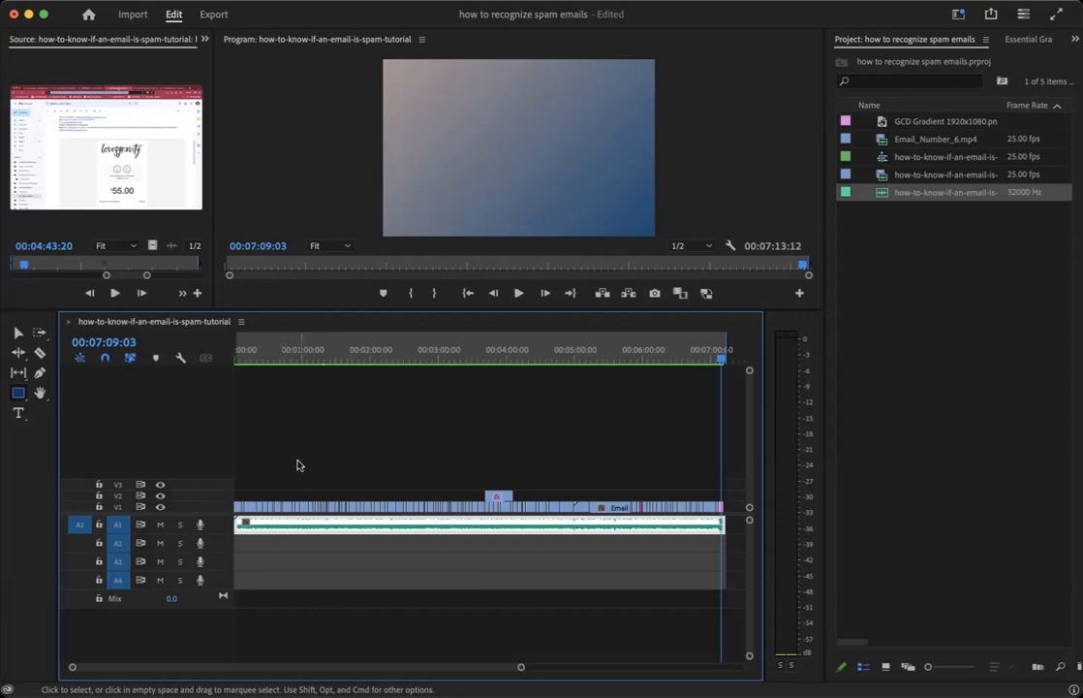
pyautogui.moveTo(279, 492)
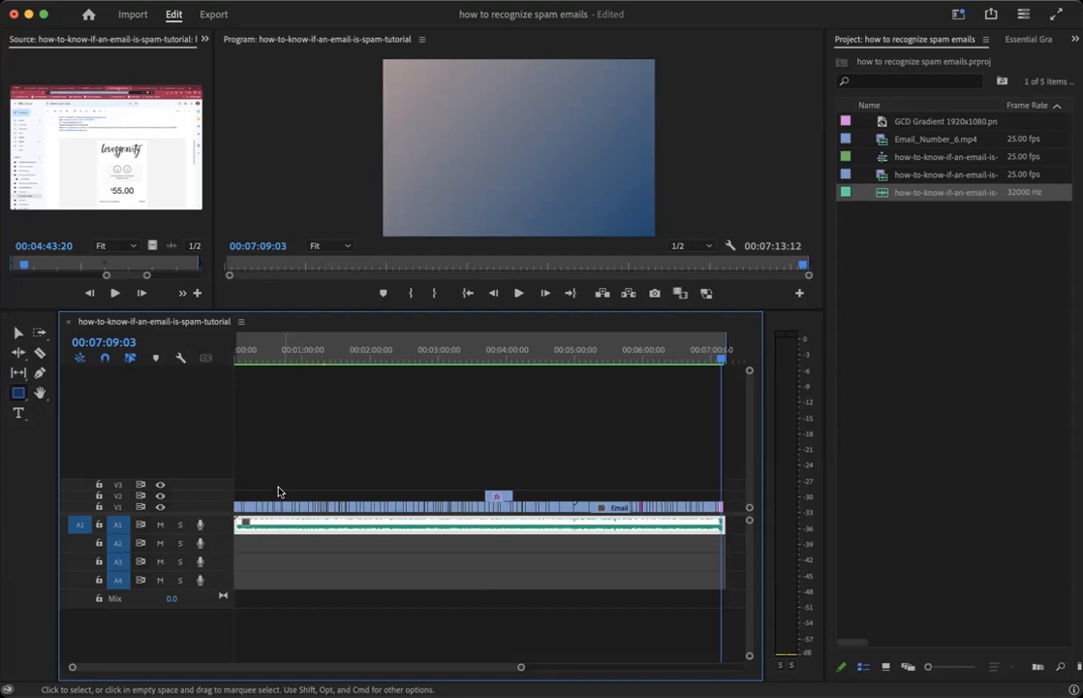
pyautogui.moveTo(252, 543)
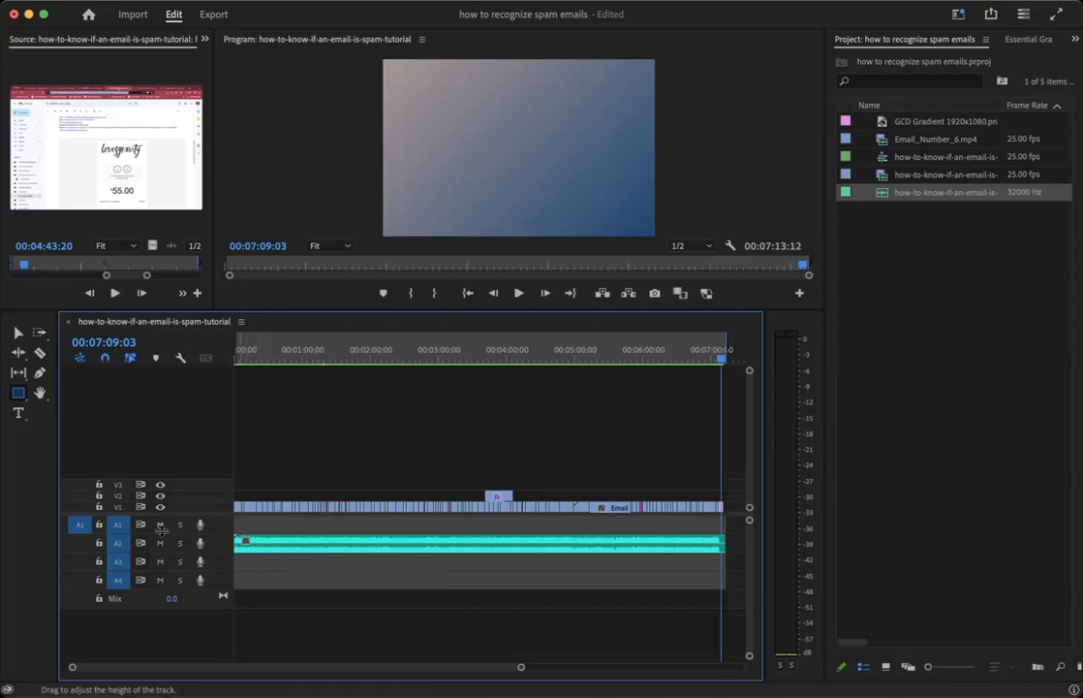
# Solo track A1 and play the sequence to hear only the new audio.
pyautogui.click(159, 523)
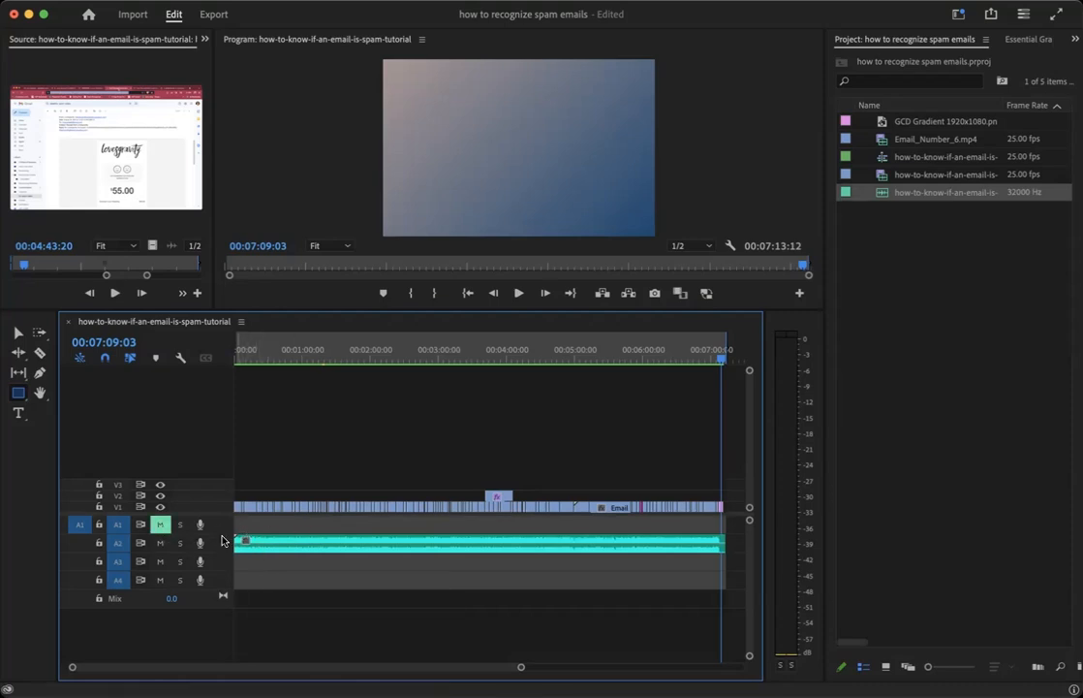
pyautogui.click(256, 349)
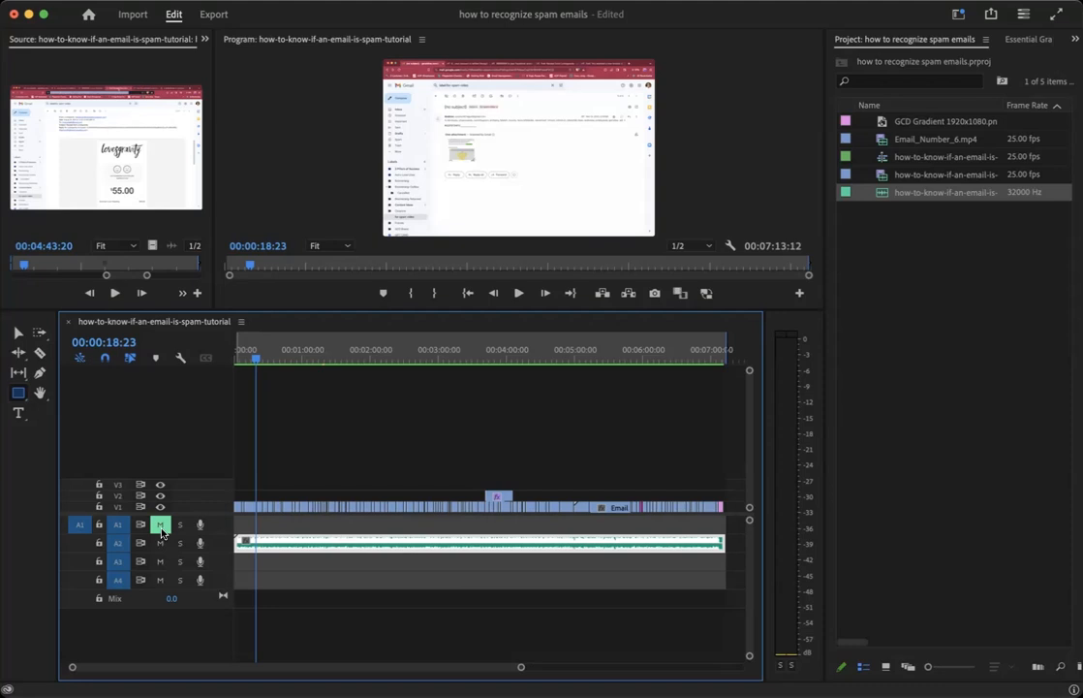
# Turn off Solo on track A1 so every track is heard again.
pyautogui.click(159, 525)
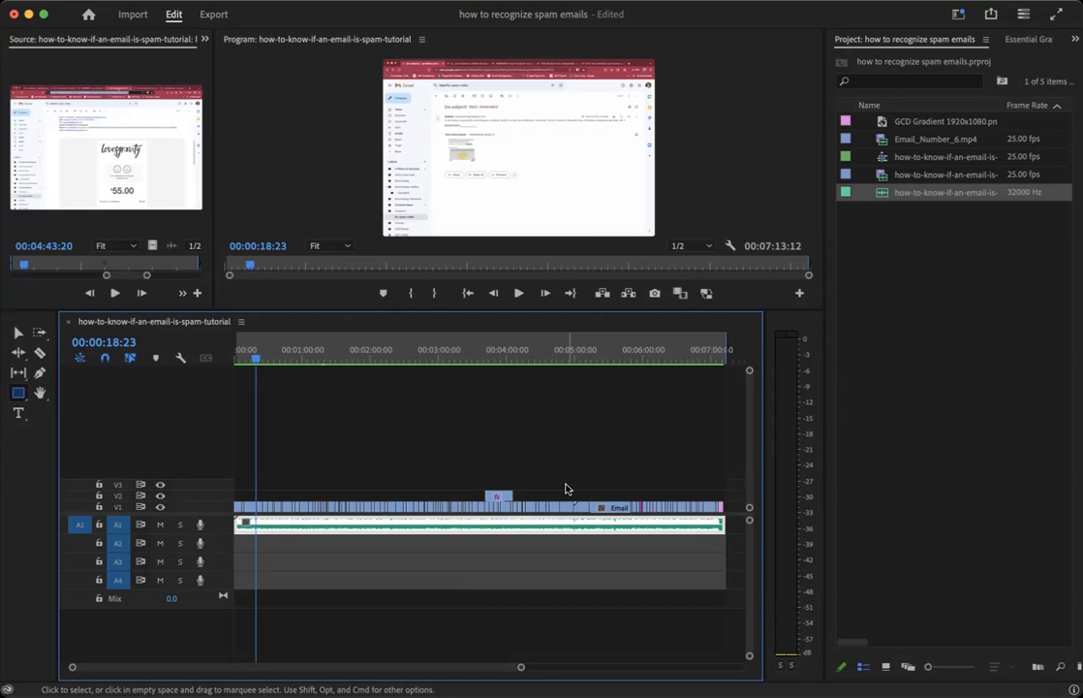
pyautogui.moveTo(831, 215)
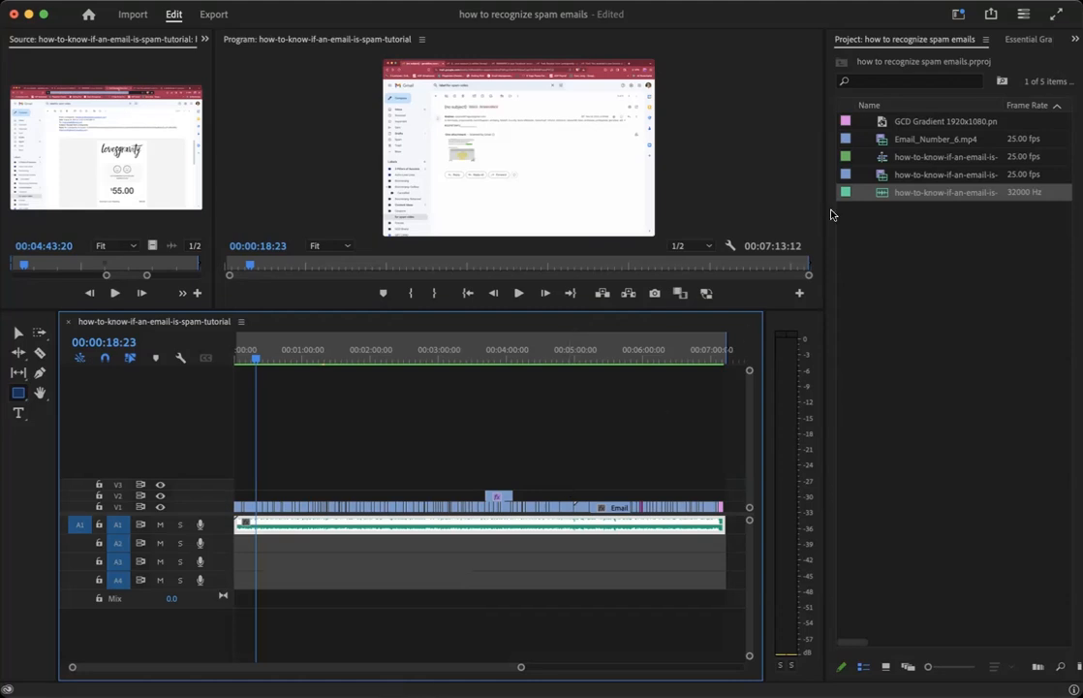